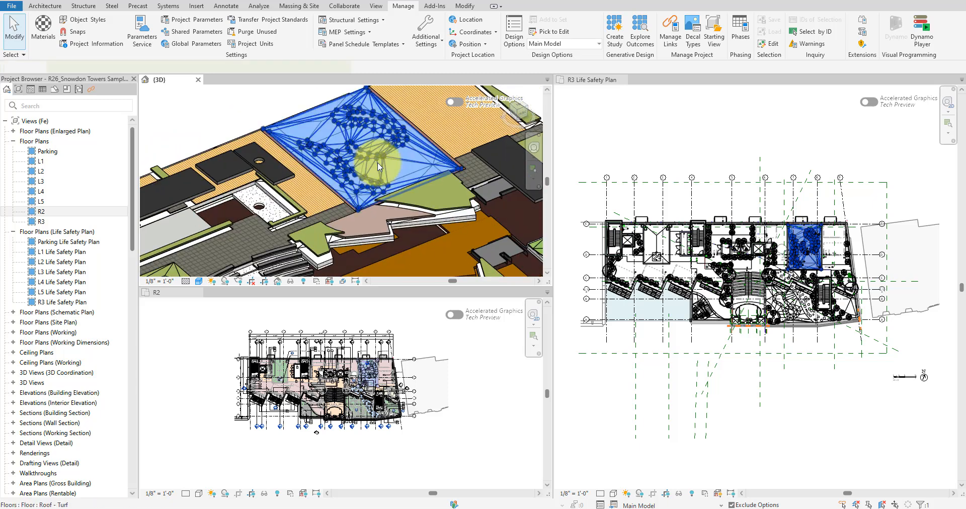
# Step: Select the turf roof, zoom in on it in the R3 Life Safety Plan, then deselect
pyautogui.click(378, 166)
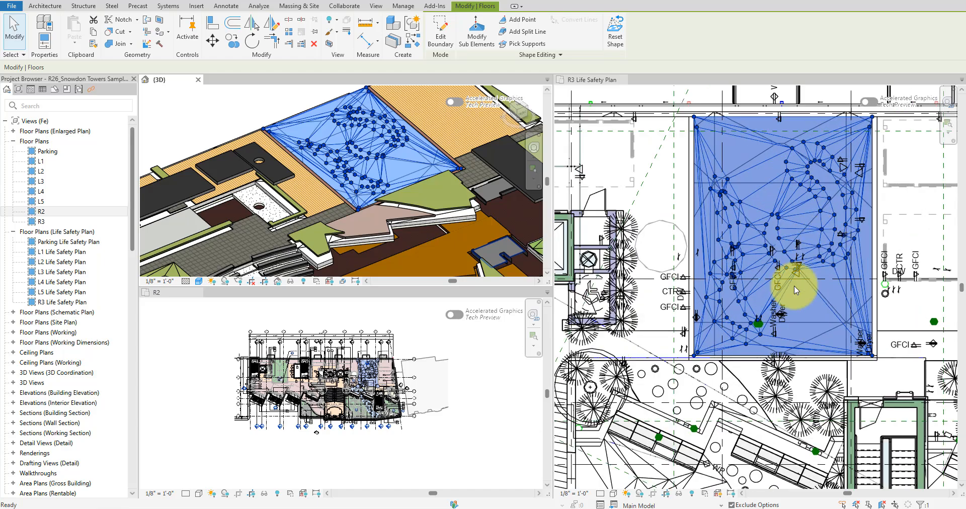
pyautogui.doubleClick(61, 302)
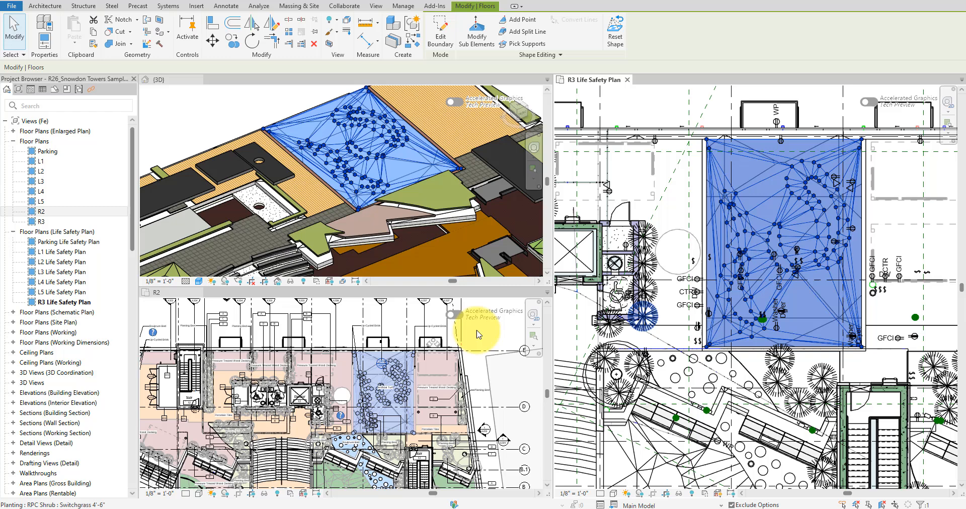
pyautogui.moveTo(480, 333)
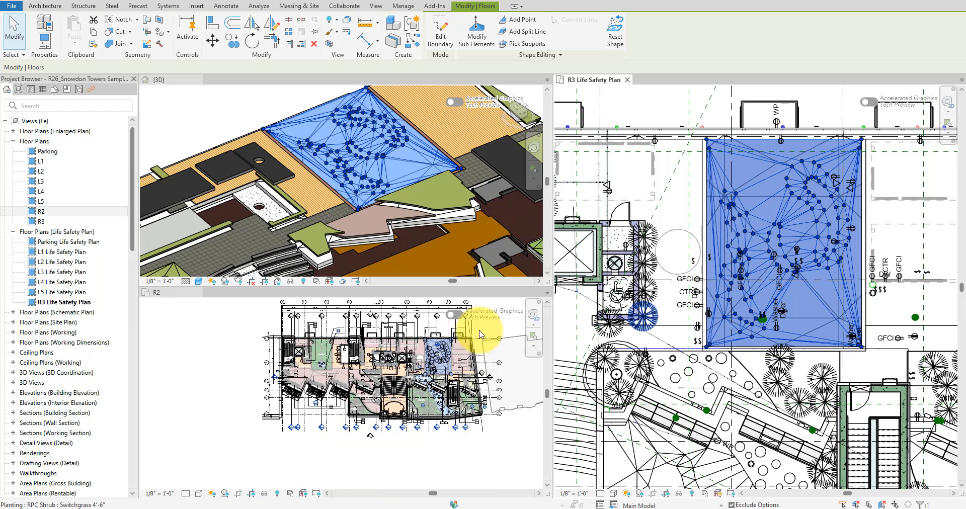
pyautogui.click(403, 5)
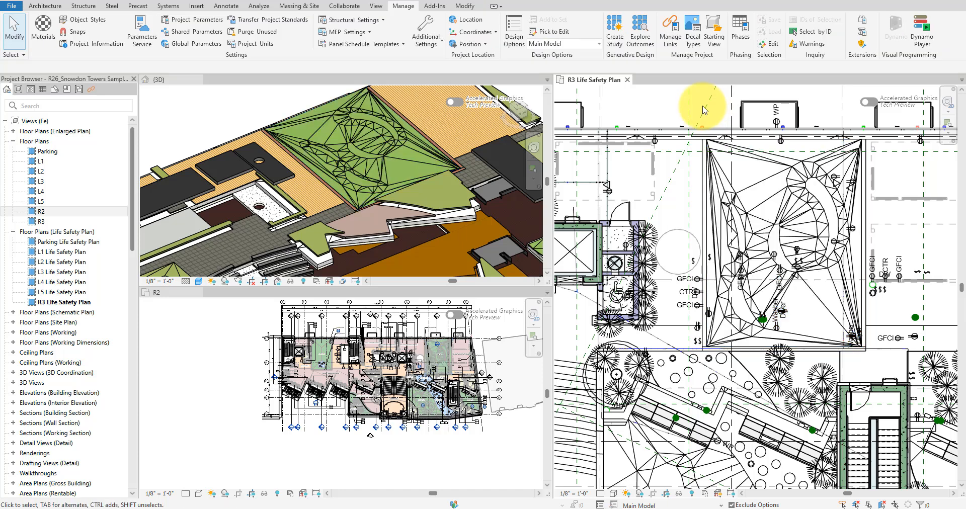
pyautogui.moveTo(702, 109)
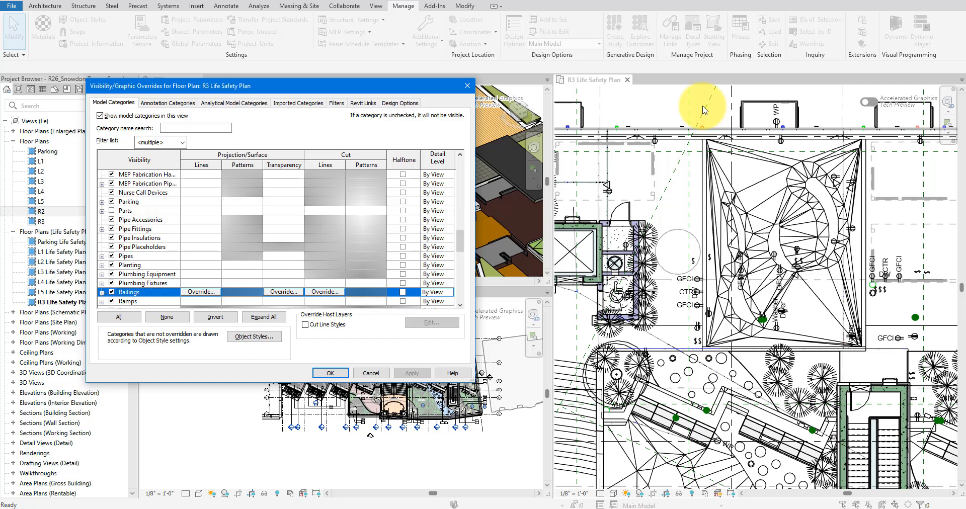
# Step: Uncheck Floors > Folding Lines in the R3 Life Safety Plan's visibility overrides
pyautogui.scroll(3)
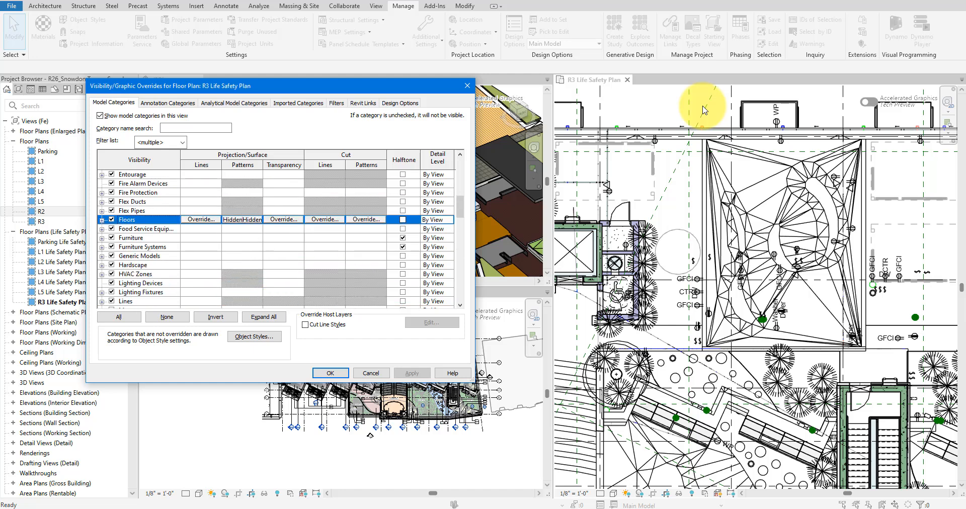
pyautogui.click(102, 219)
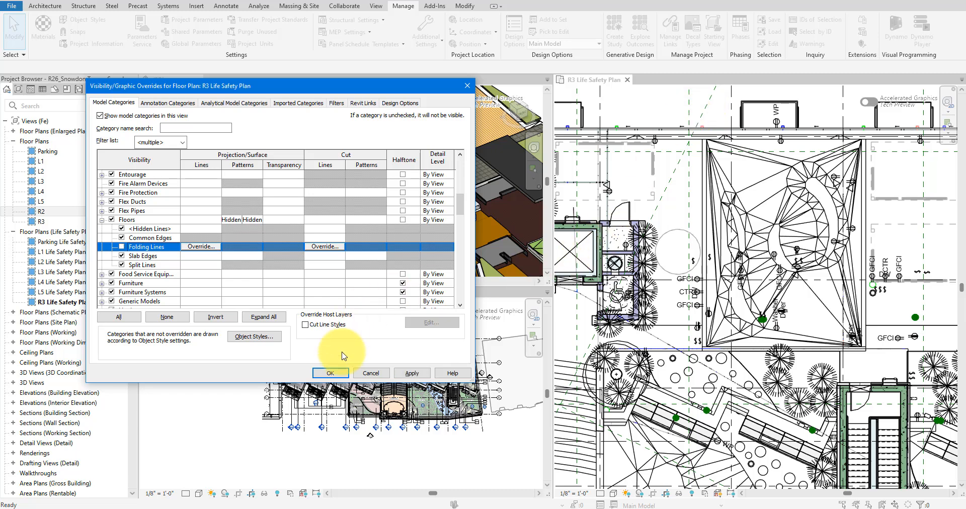
pyautogui.click(331, 372)
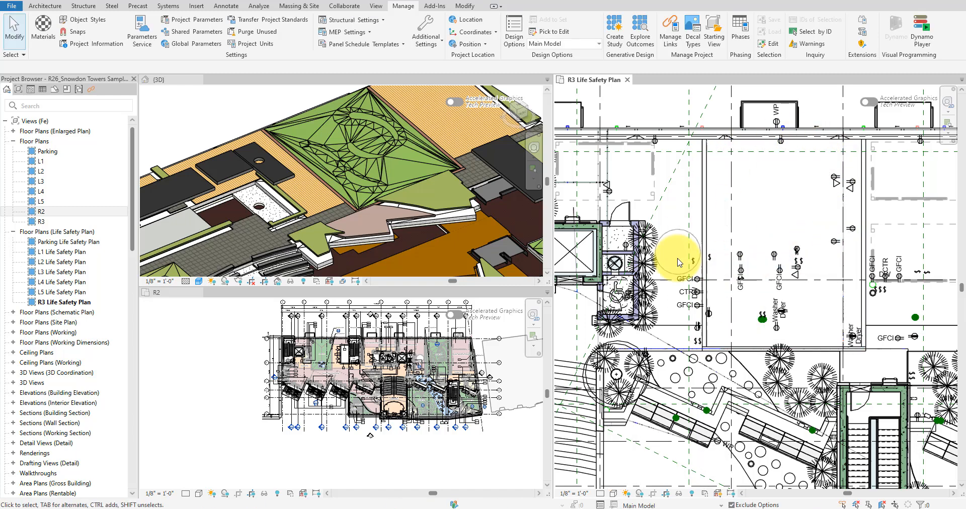
pyautogui.moveTo(669, 109)
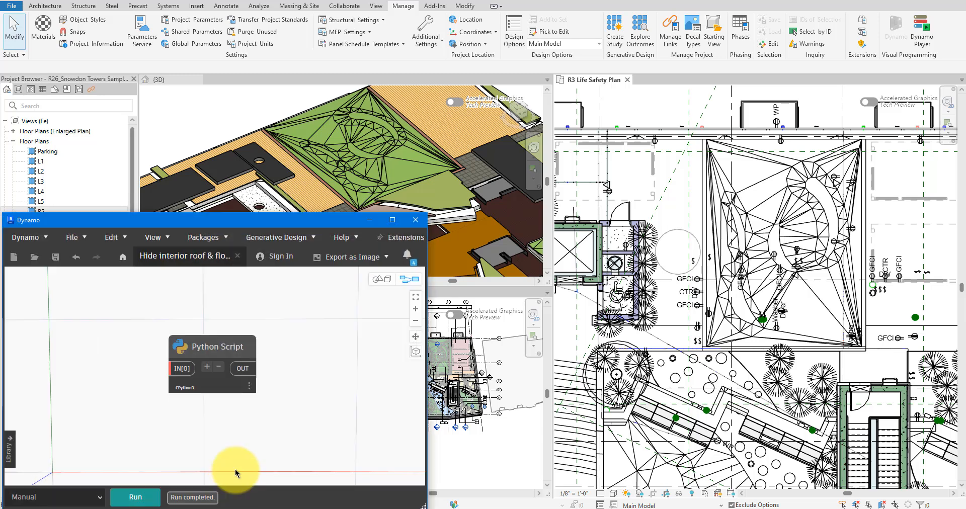
# Step: Run the edge-hiding Python graph and return to Revit to inspect the roof edges
pyautogui.click(135, 497)
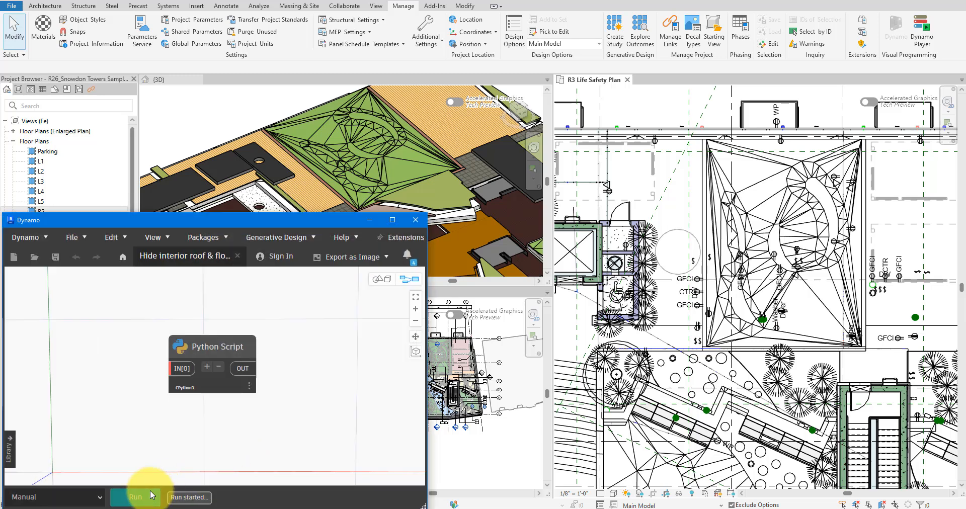
pyautogui.click(135, 498)
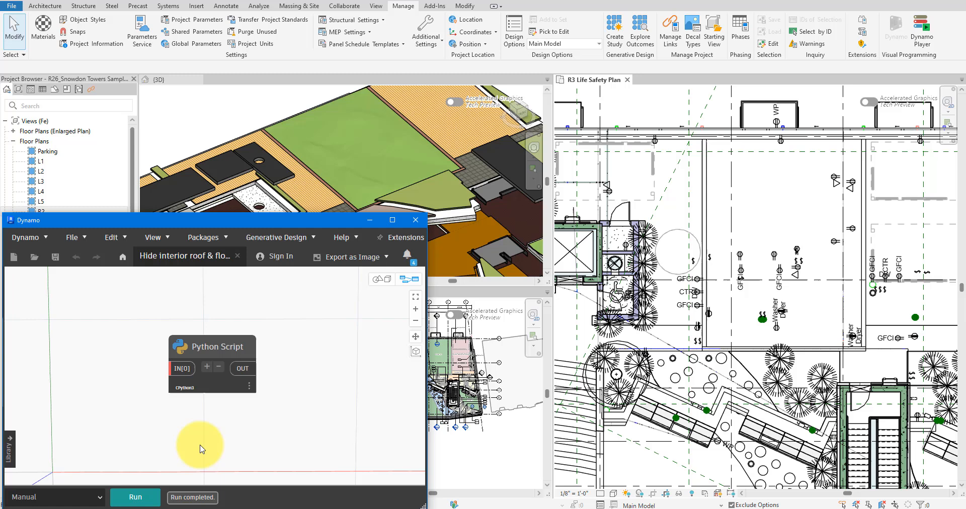
pyautogui.click(415, 220)
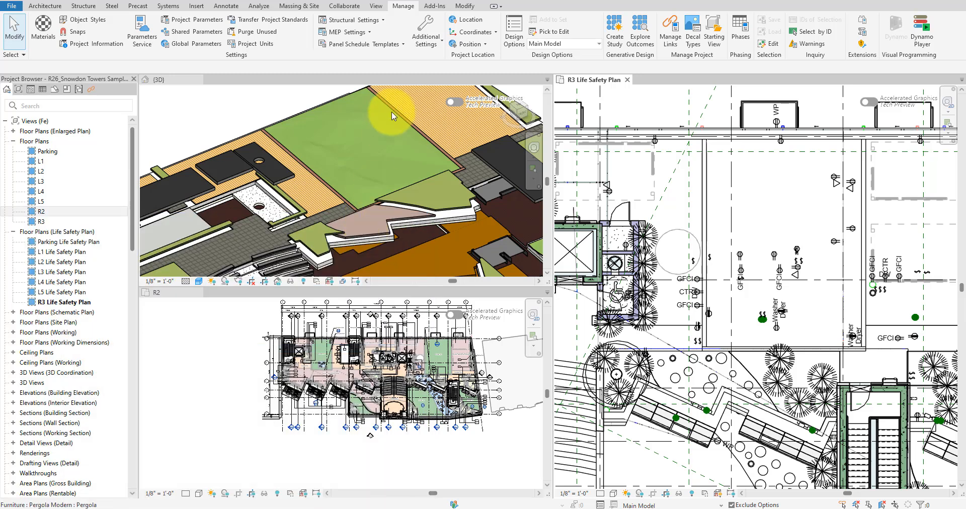
pyautogui.moveTo(815, 274)
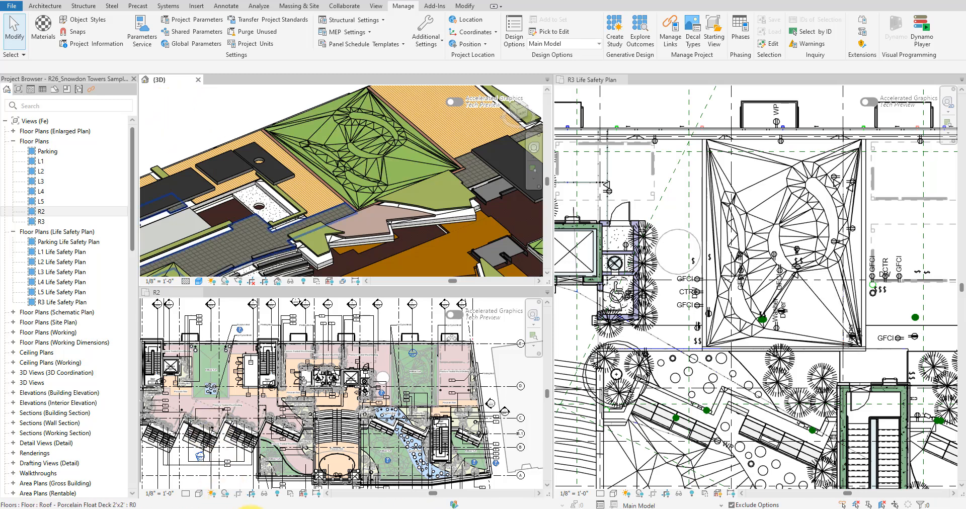
# Step: Create a new Home Workspace and place a Python Script node via canvas search
pyautogui.click(895, 28)
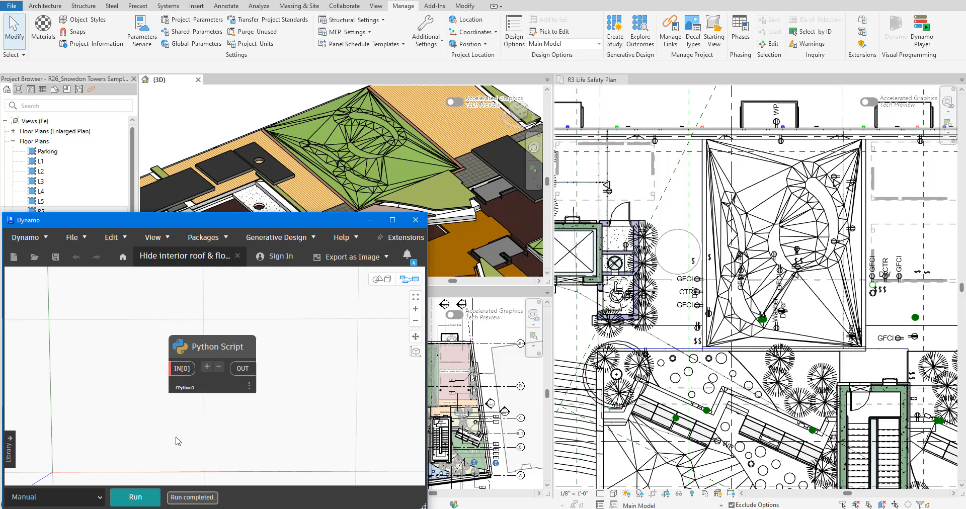
pyautogui.click(72, 236)
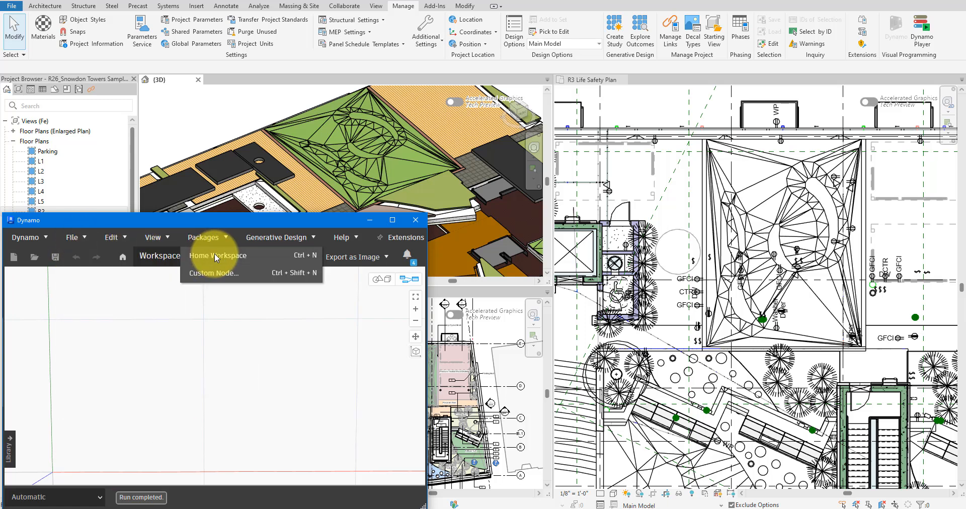
pyautogui.rightClick(234, 333)
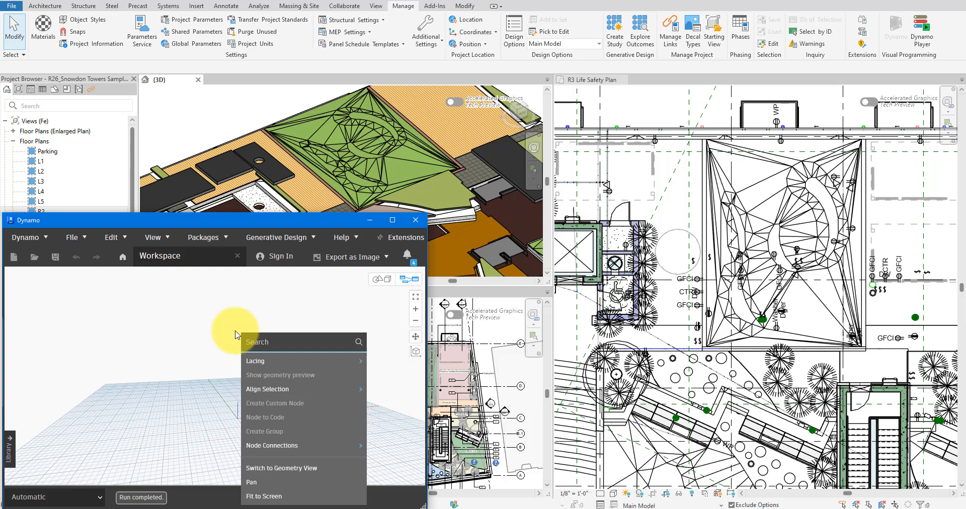
pyautogui.write('python')
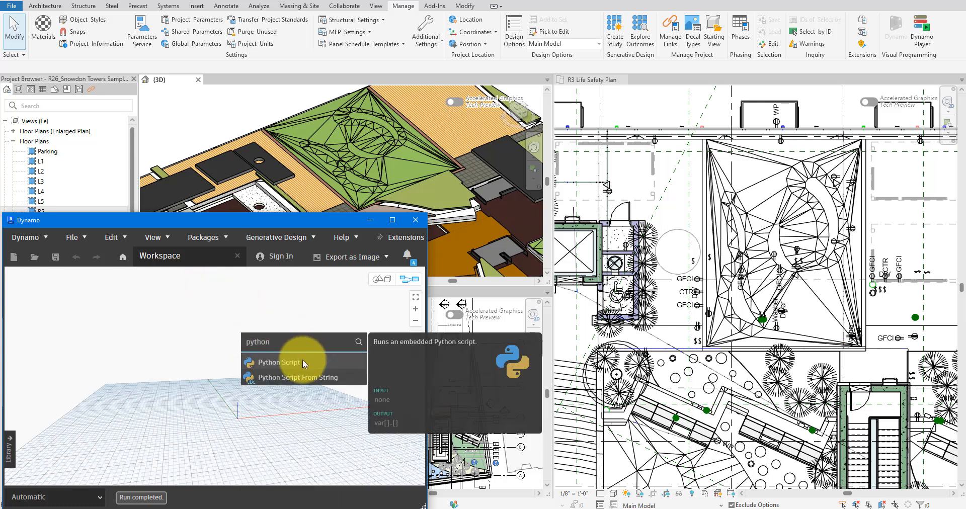
pyautogui.click(278, 362)
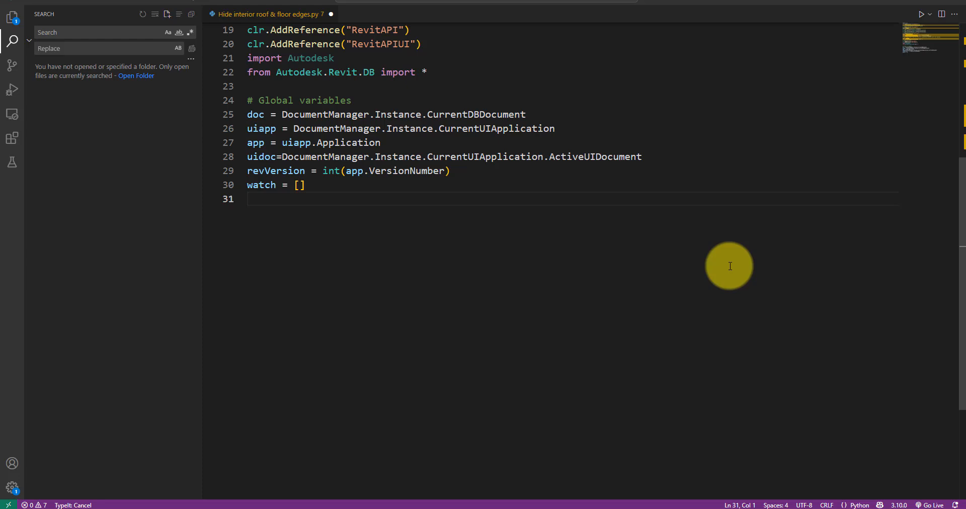
# Step: Define catId1 (OST_FloorsInteriorEdges), catId2 (OST_RoofsInteriorEdges) and catIds = [catId1, catId2]
pyautogui.write('catId1 = Category.GetCategory(doc, BuiltIn')
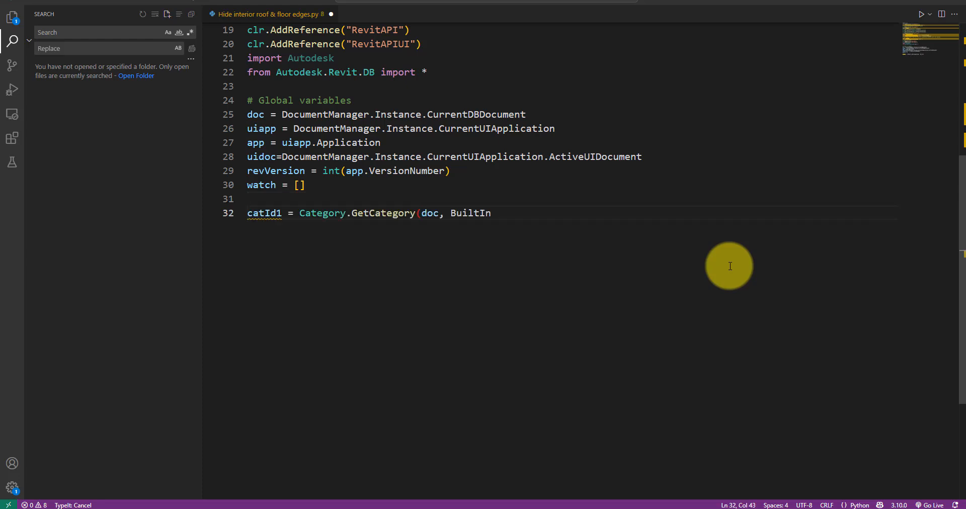
pyautogui.write('Category.OST_FloorsInteriorEdges).Id')
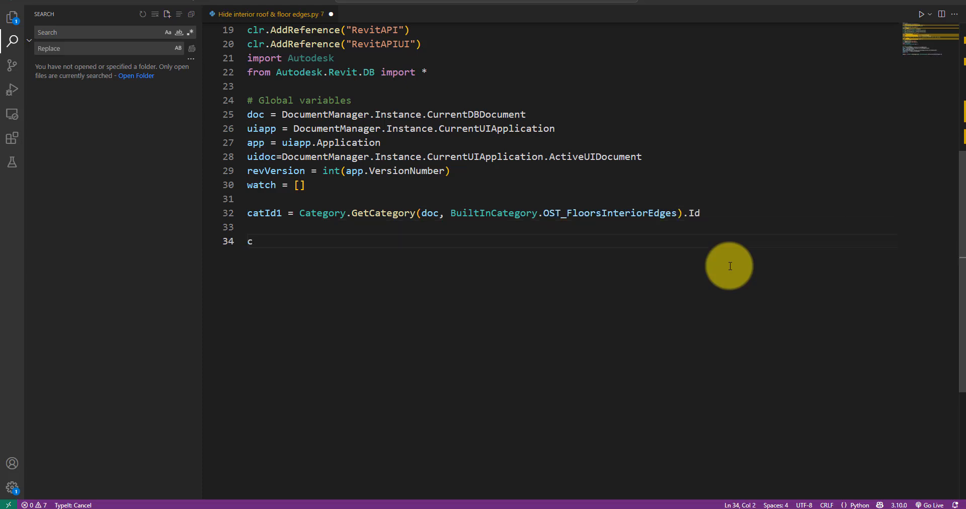
pyautogui.write('atId2 = Category.GetCategory(d')
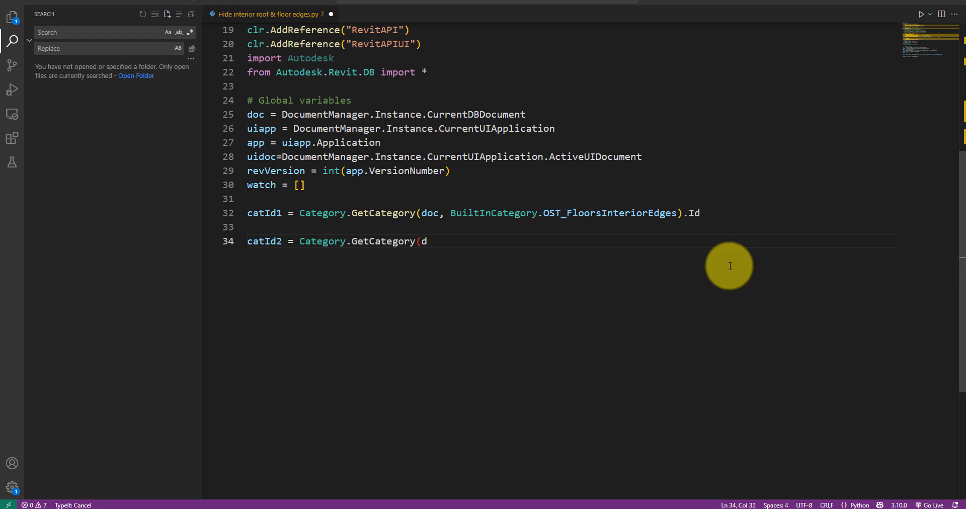
pyautogui.write('oc, BuiltInCategory.OST_Roo')
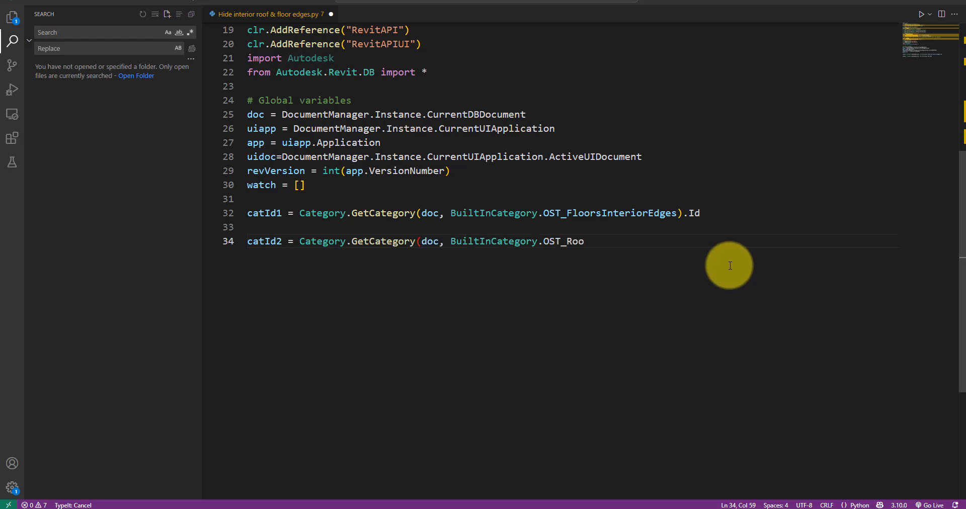
pyautogui.write('fsInteriorEdges).Id')
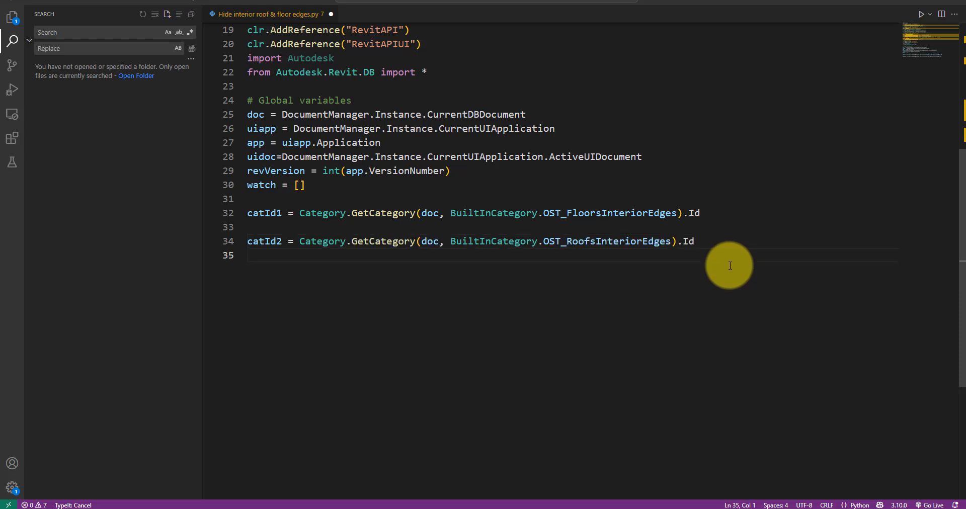
pyautogui.write('catIds')
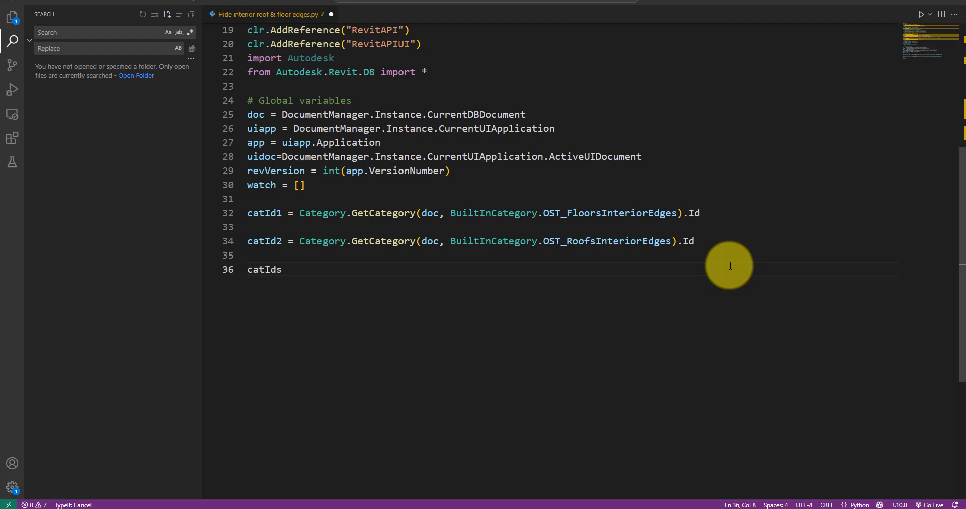
pyautogui.write('= [catId1, catId2]')
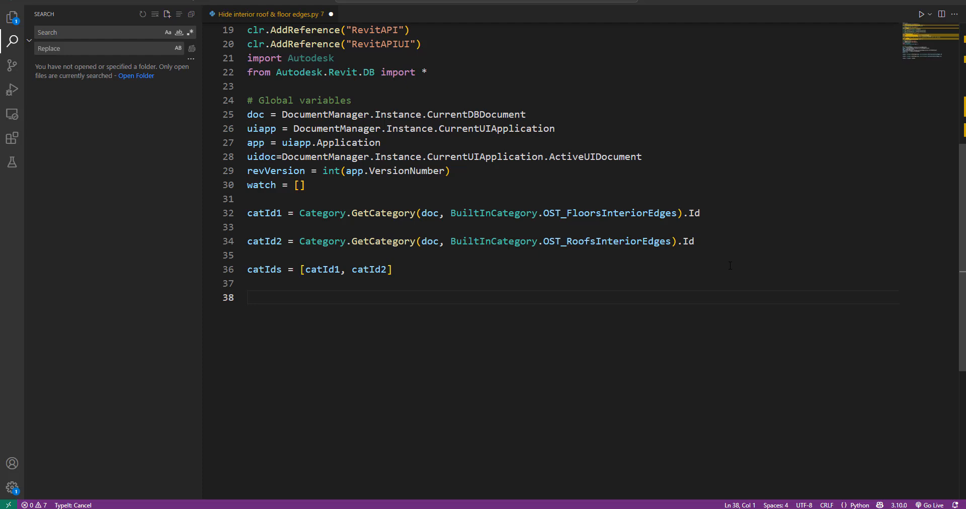
pyautogui.write('do')
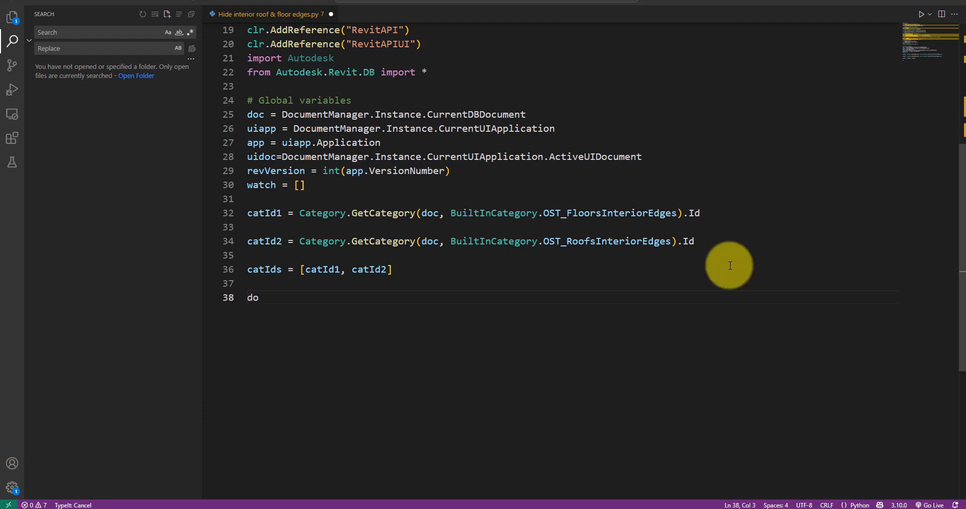
# Step: Add an empty results list and open a 'DYN - Turn off in...' transaction with tr.Start()
pyautogui.write('ne = []')
pyautogui.write('failed = [')
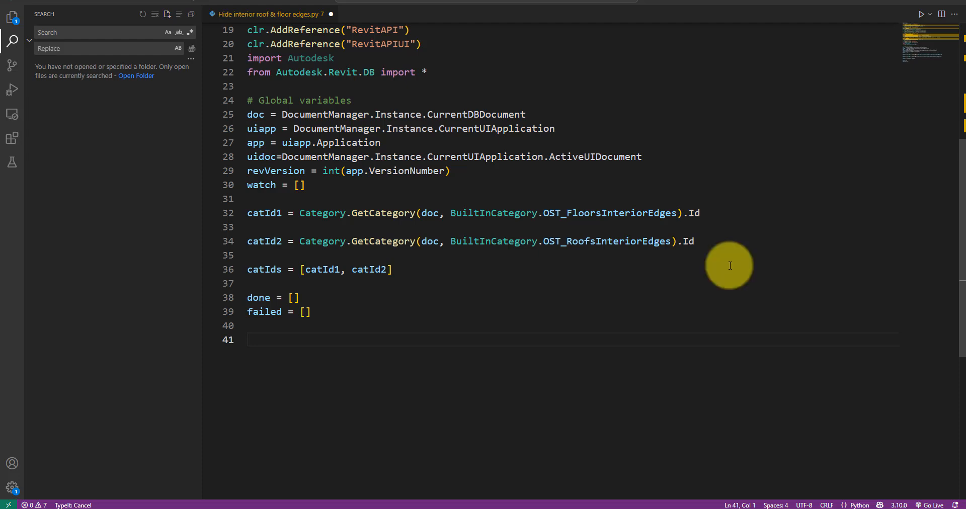
pyautogui.write('with Transaction(doc,')
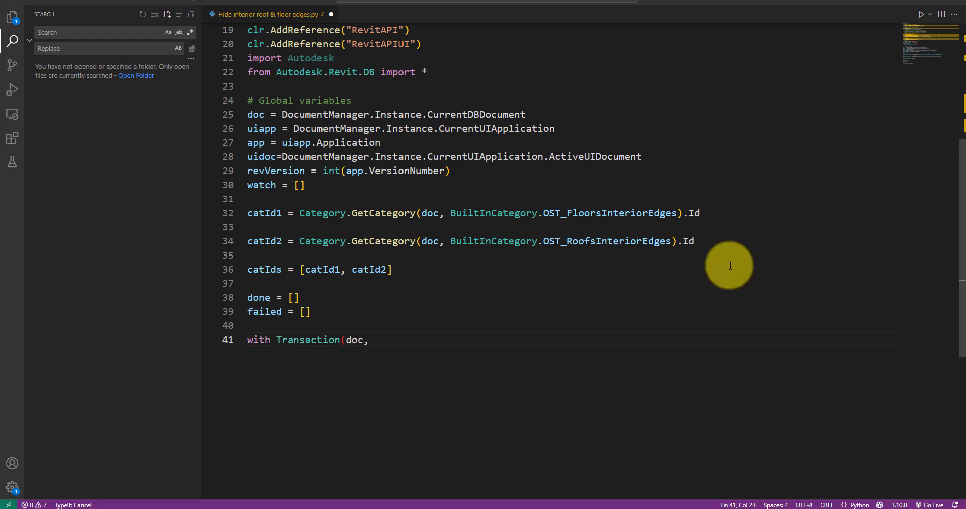
pyautogui.write('"DYN - Turn off interior edges") as tr:')
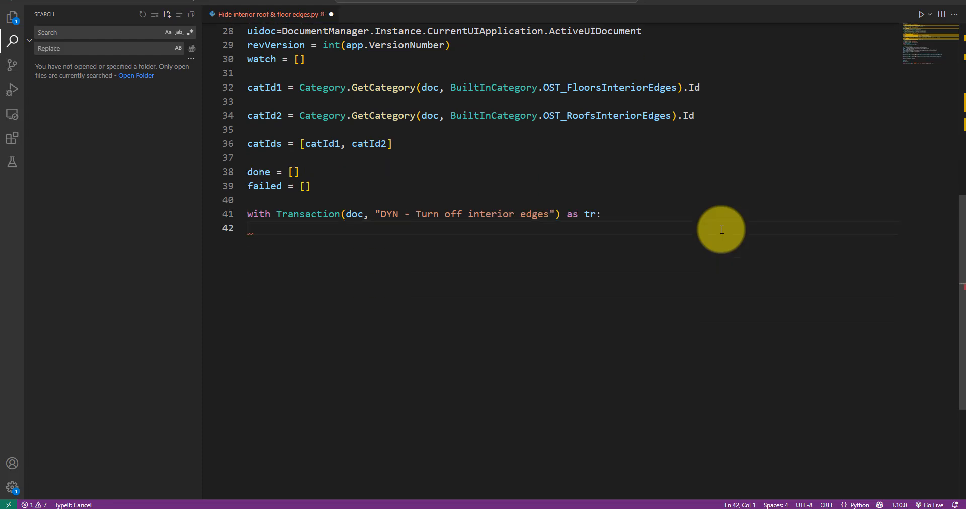
pyautogui.write('tr.Start()')
pyautogui.write('for view in FilteredElementCollector(doc).OfClass(View):')
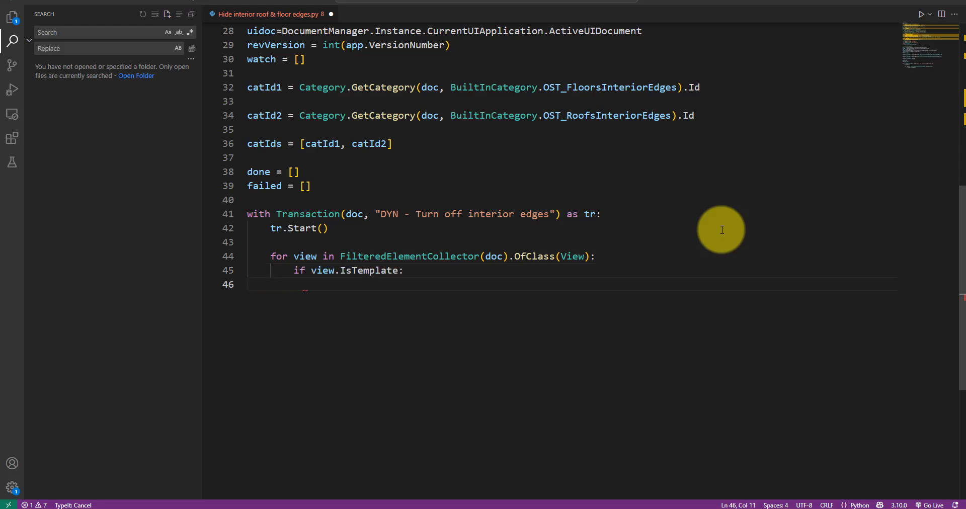
# Step: Skip template views, views disallowing graphic overrides, and views with a ViewTemplateId
pyautogui.write('continue')
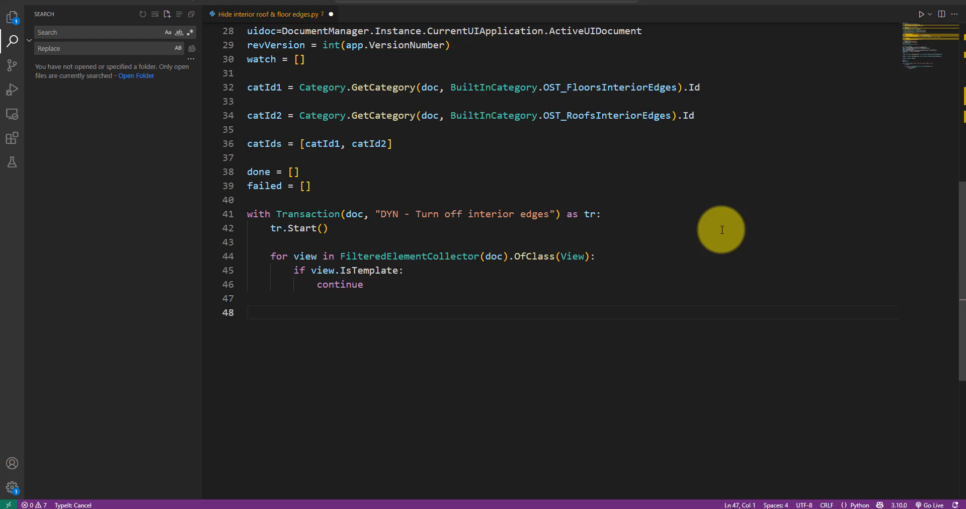
pyautogui.write('if not view.AreGraphic')
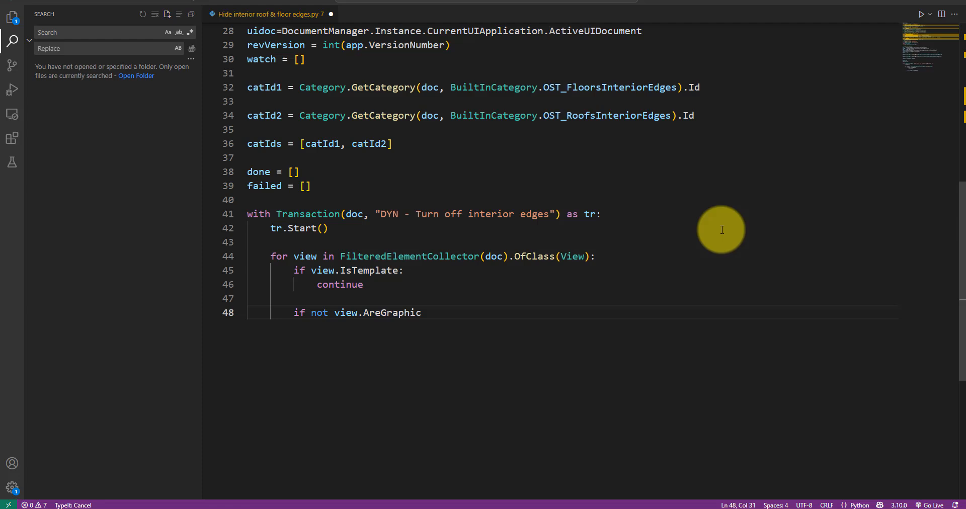
pyautogui.write('sOverridesAllowed():')
pyautogui.write('continue')
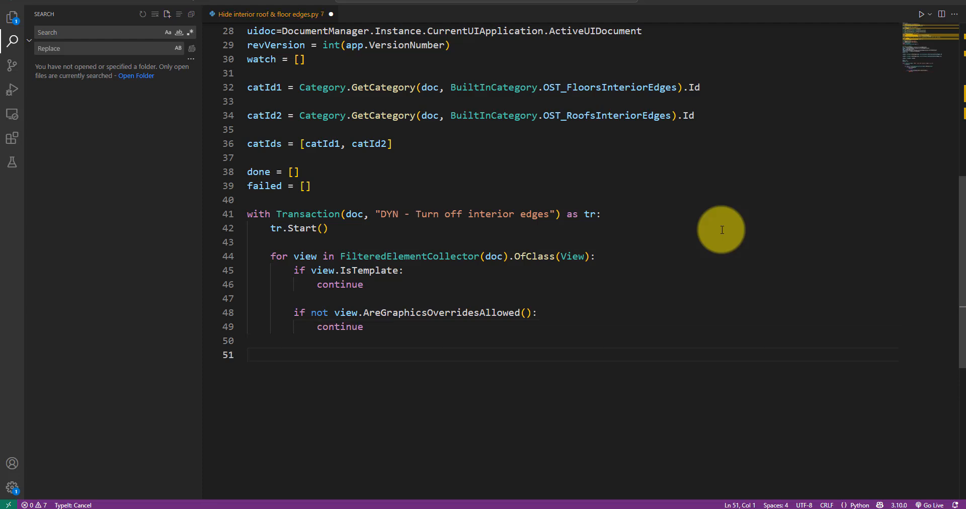
pyautogui.write('if view.ViewTemplateId')
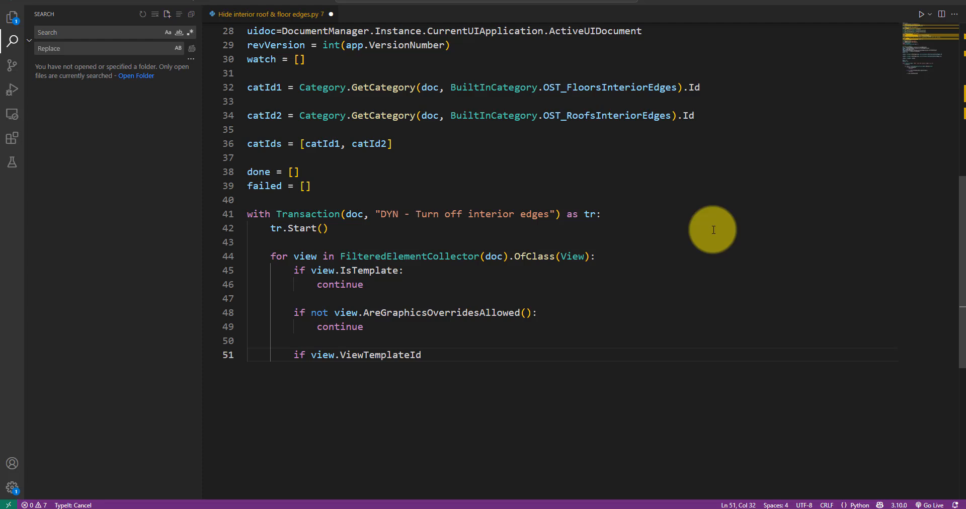
pyautogui.write('!= None and  view.ViewTemplateId != ElementId.InvalidElementId:')
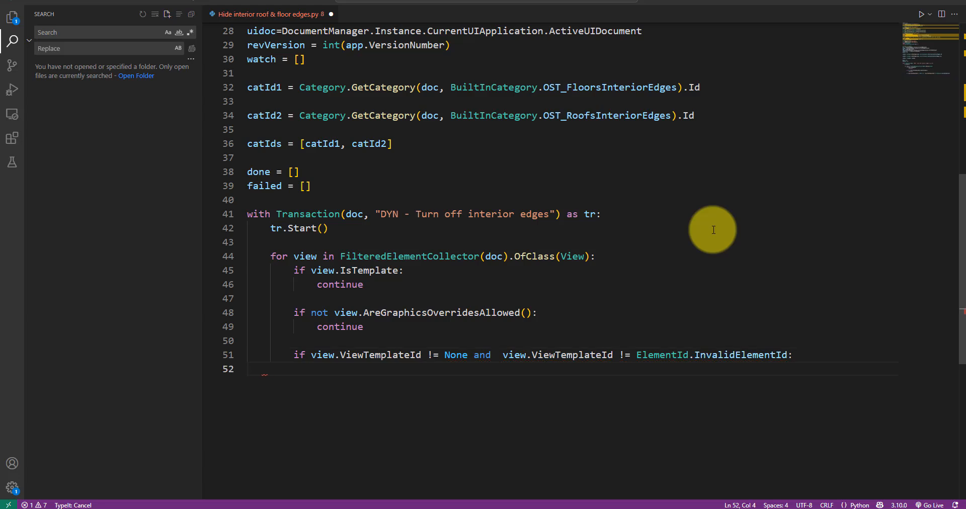
pyautogui.write('continue')
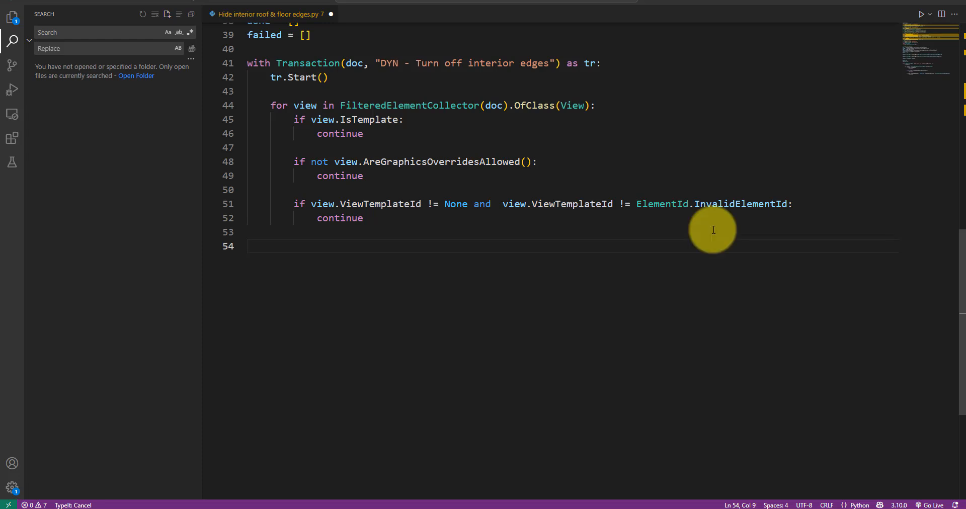
# Step: For each catId the view can hide, call SetCategoryHidden(id, True) and set modified to True
pyautogui.write('modified = False')
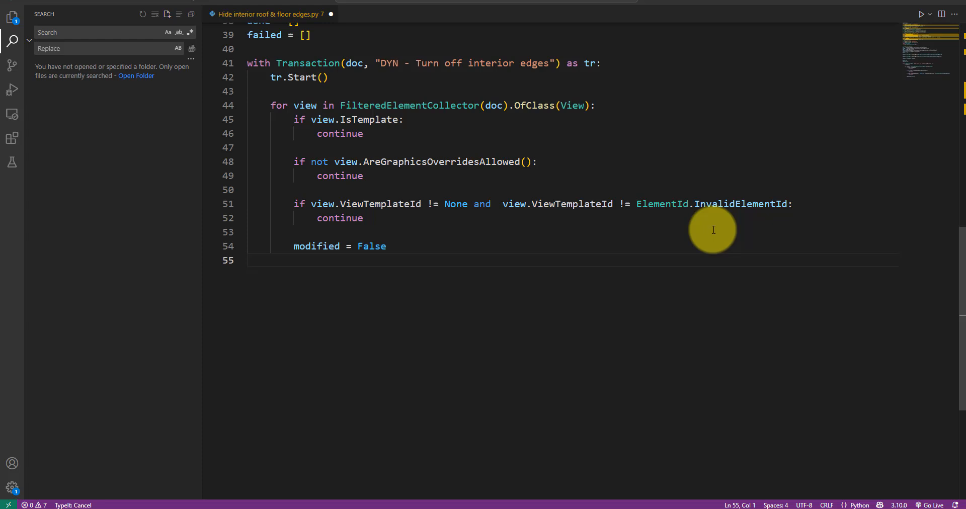
pyautogui.press('enter')
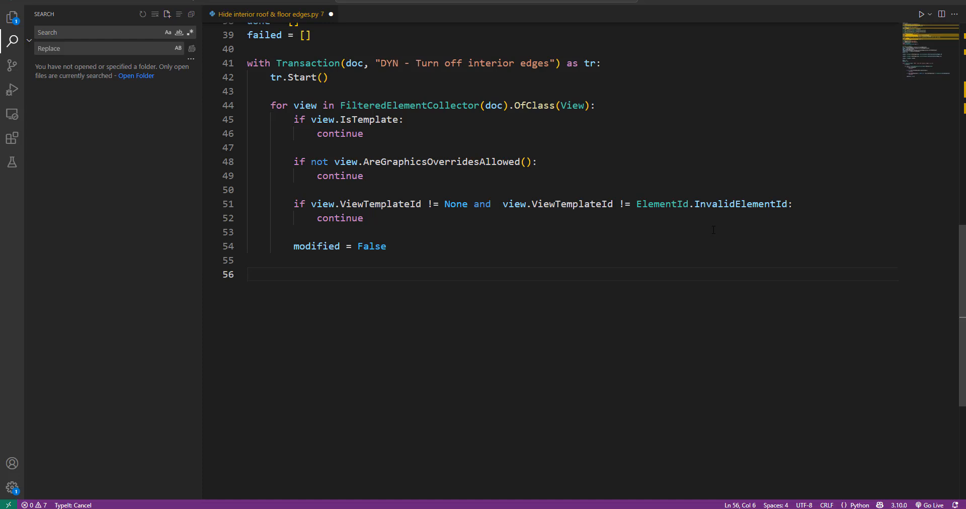
pyautogui.write('for id in')
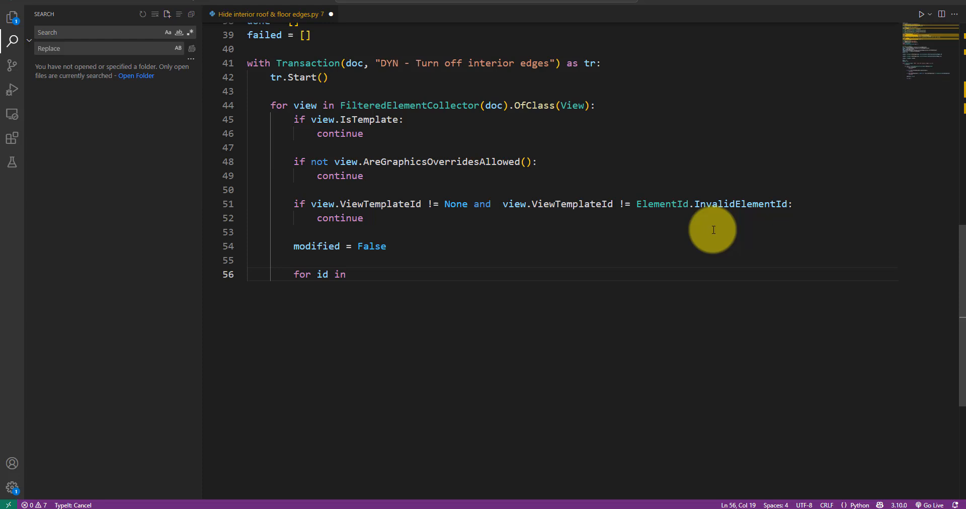
pyautogui.write('catIds:')
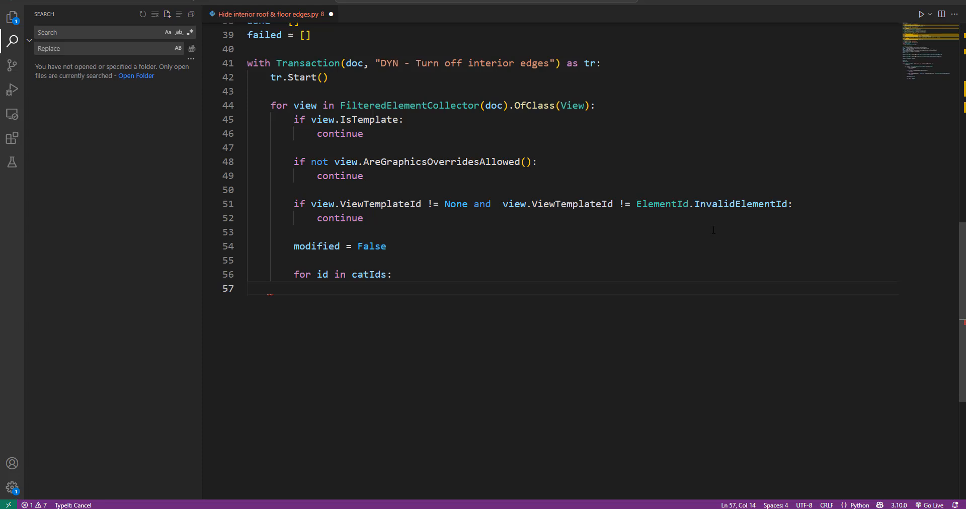
pyautogui.write('if vie')
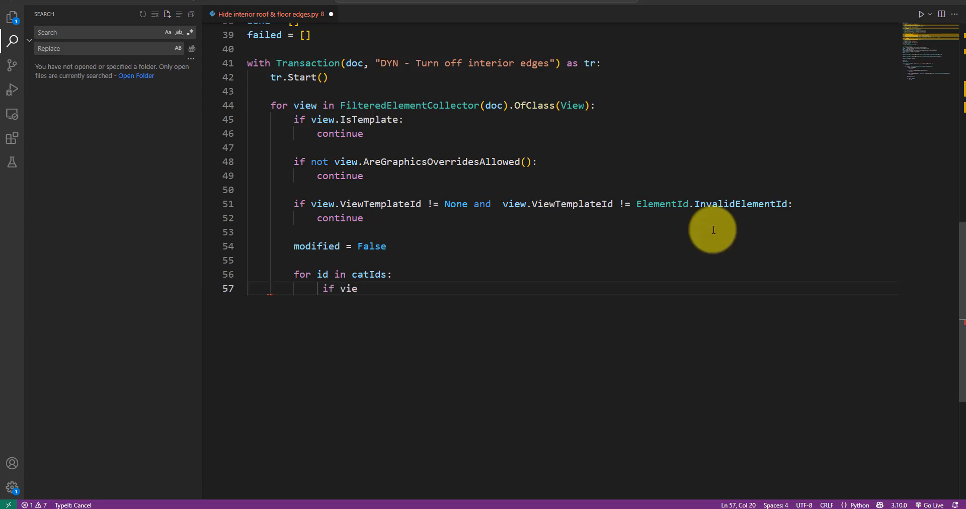
pyautogui.write('w.CanCategoryBeHidden(id):')
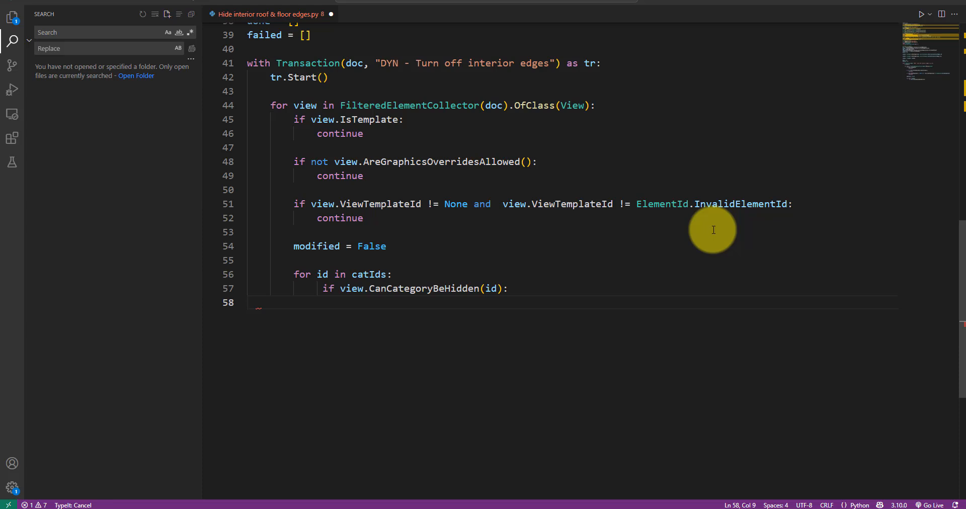
pyautogui.write('view.S')
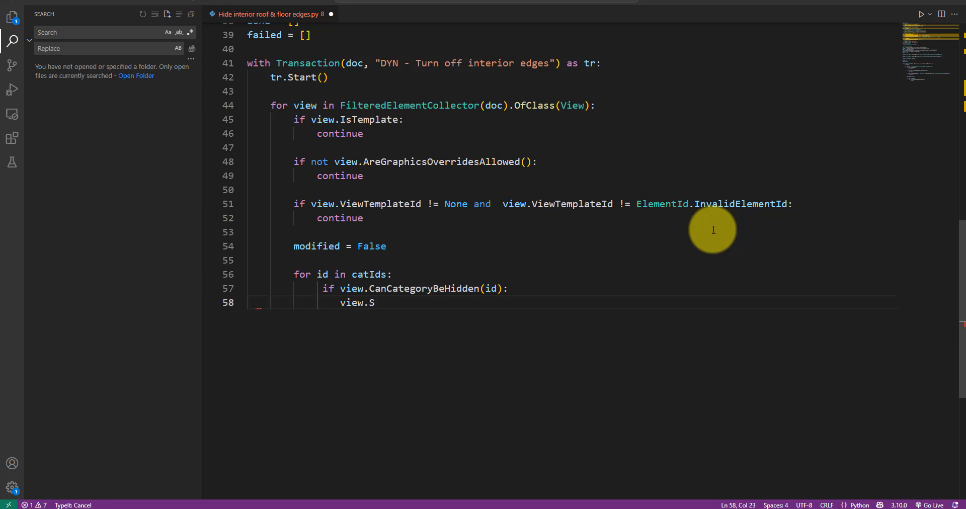
pyautogui.write('etCategoryHidden(id, True')
pyautogui.write('mod')
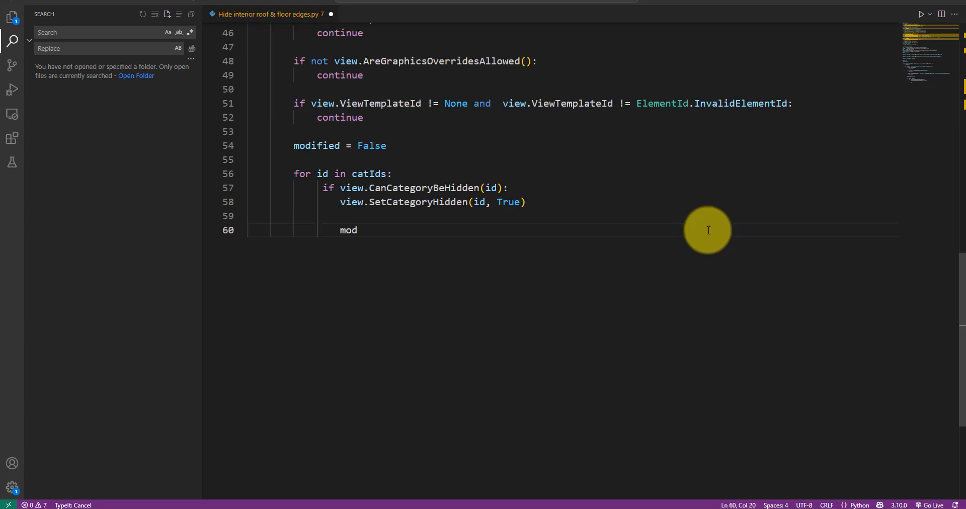
pyautogui.write('ified = True')
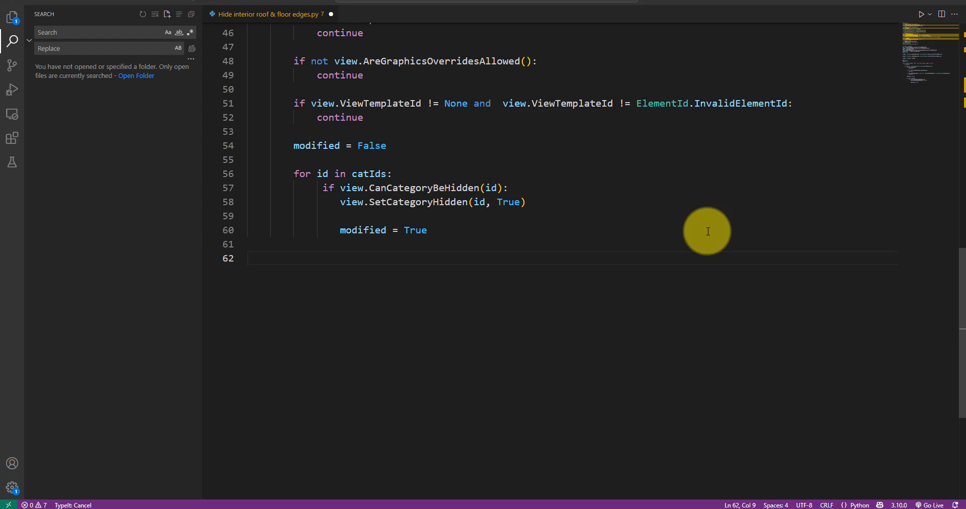
# Step: Sort modified views into done and others into failed, then output the failed list
pyautogui.write('if modified:')
pyautogui.write('done.append(view')
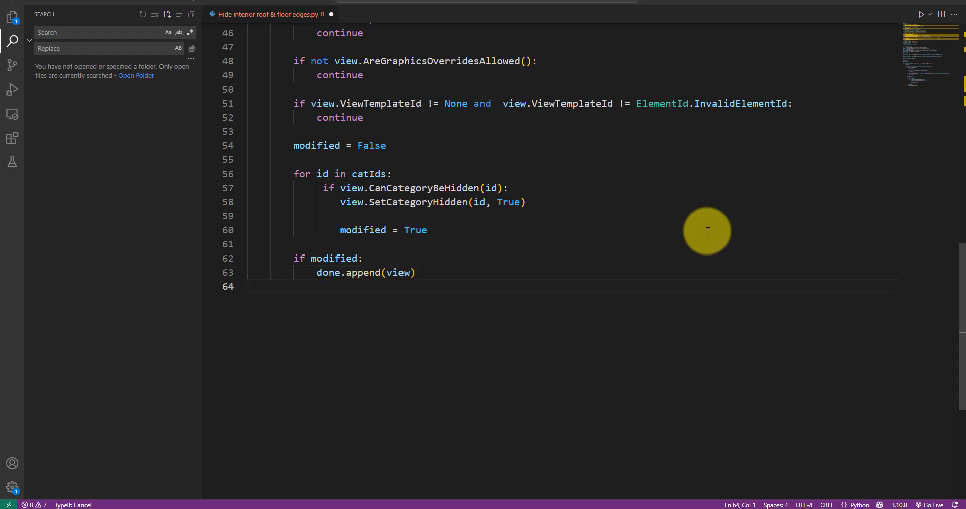
pyautogui.write('else:')
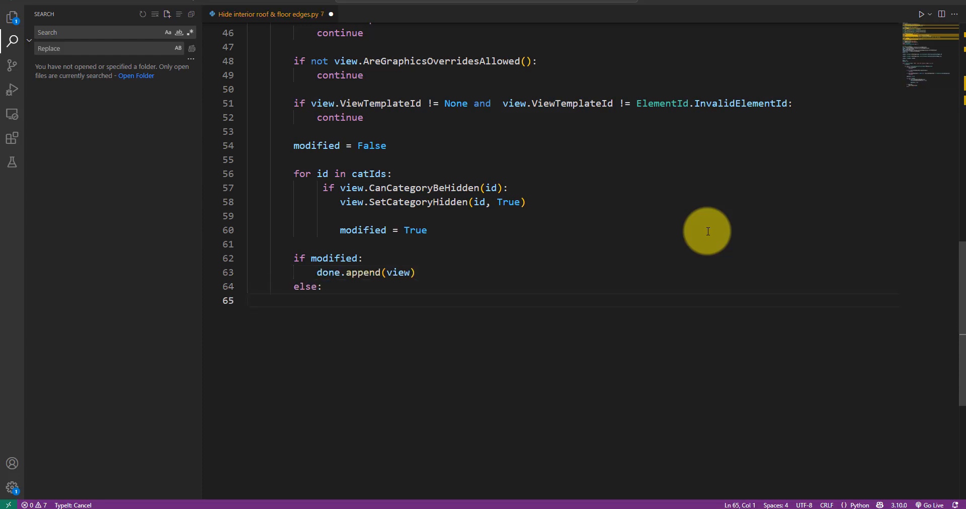
pyautogui.write('failed.append(view)')
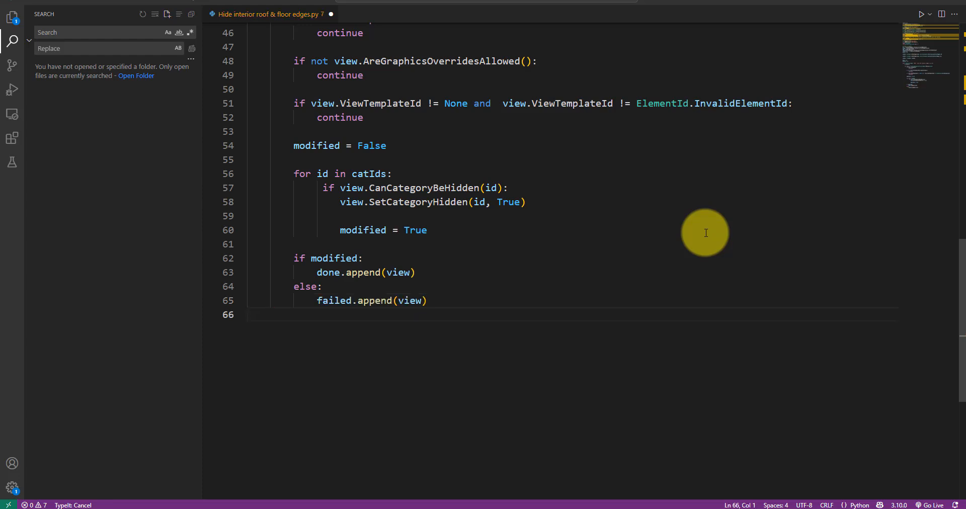
pyautogui.press('enter')
pyautogui.write('OUT = done,')
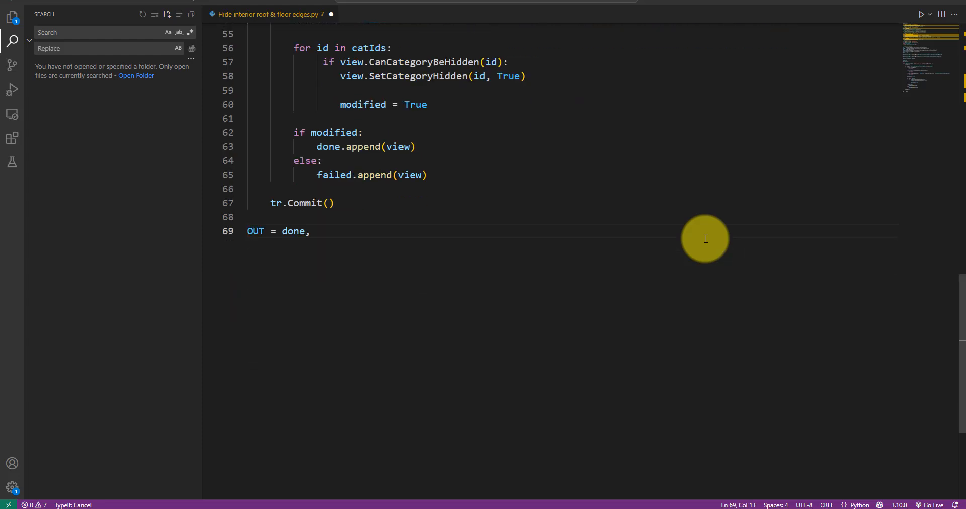
pyautogui.write('failed')
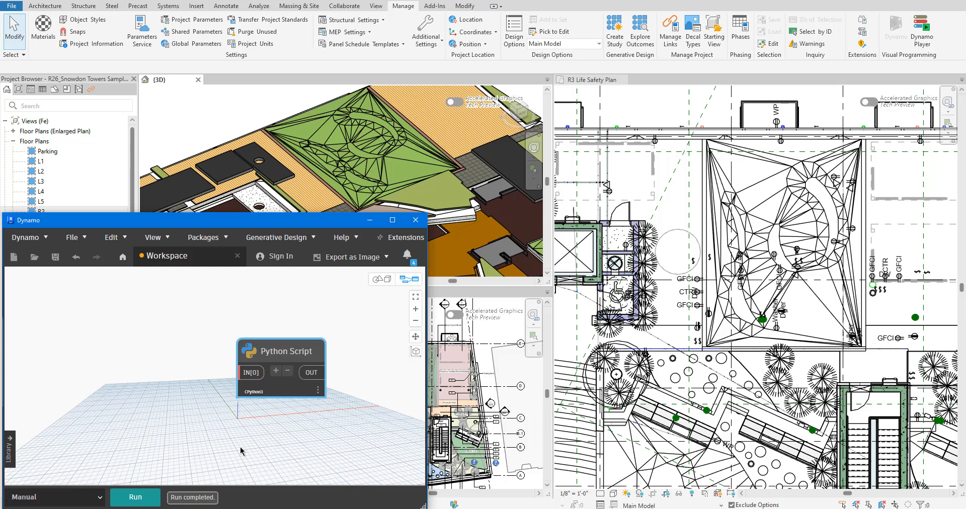
# Step: Run the new graph, check the Revit views for removed roof edges, then return to Dynamo
pyautogui.click(134, 497)
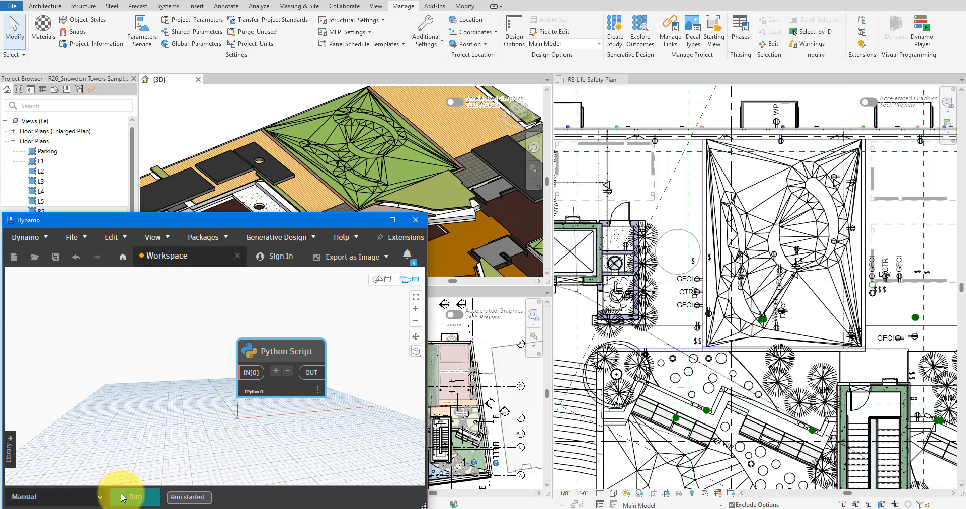
pyautogui.click(135, 497)
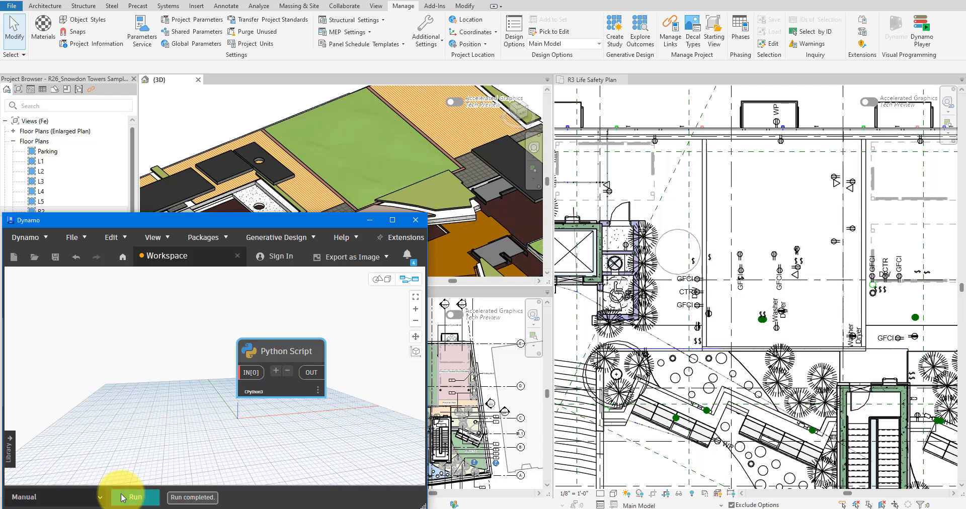
pyautogui.click(415, 220)
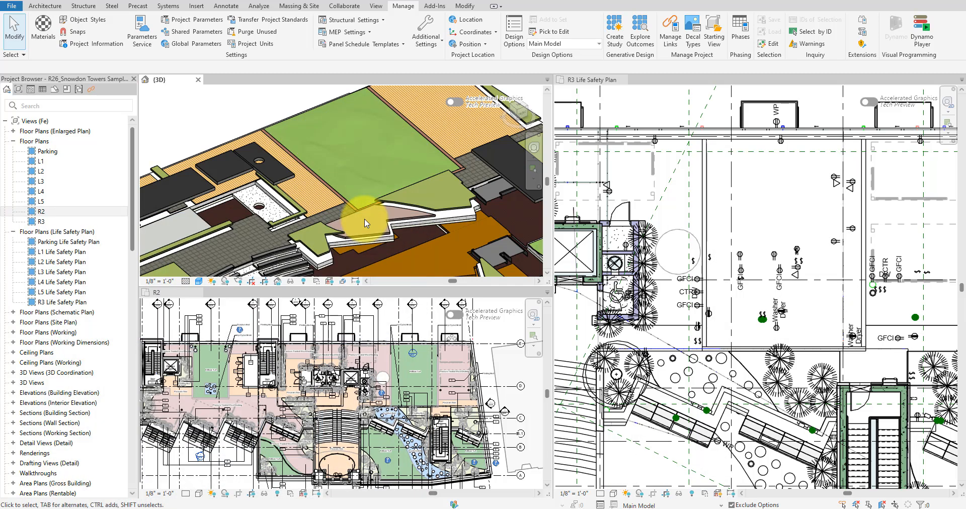
pyautogui.moveTo(301, 100)
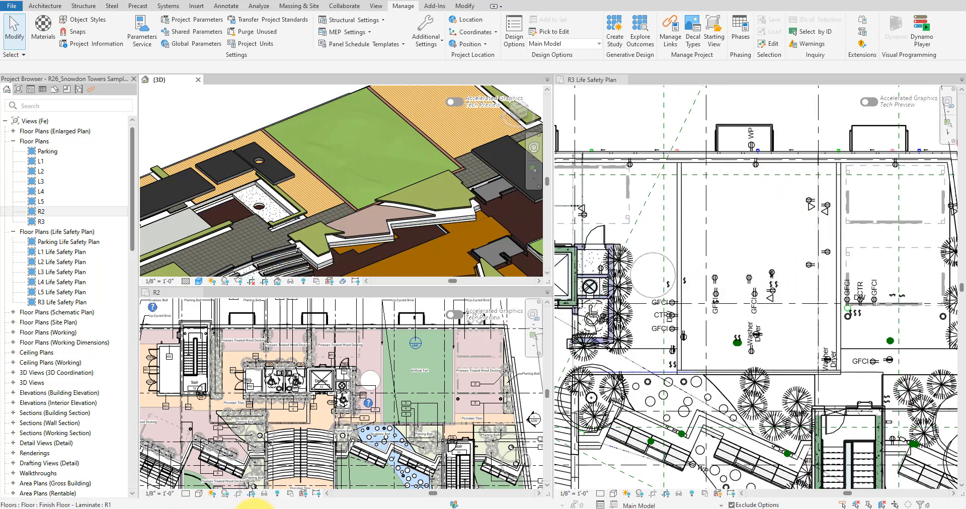
pyautogui.click(896, 27)
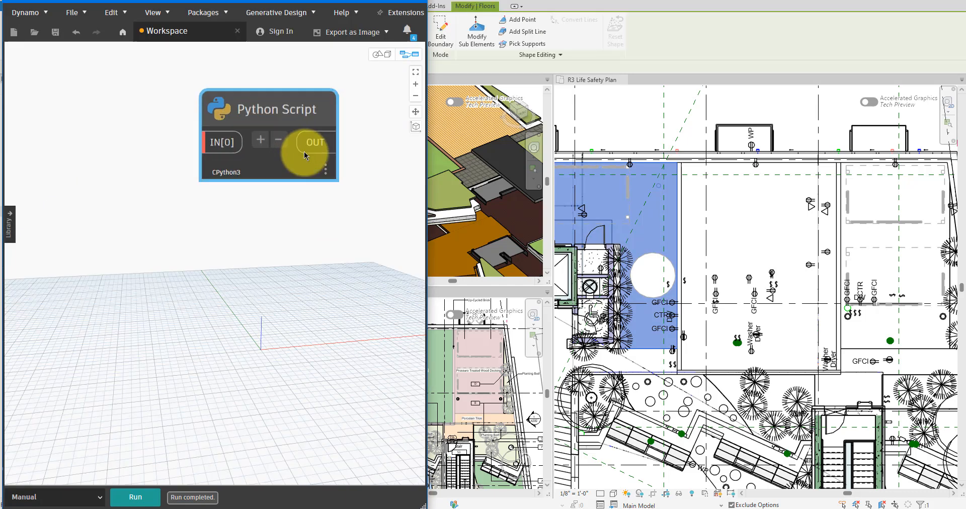
# Step: Preview the Python Script node's output listing 148 processed views
pyautogui.click(314, 142)
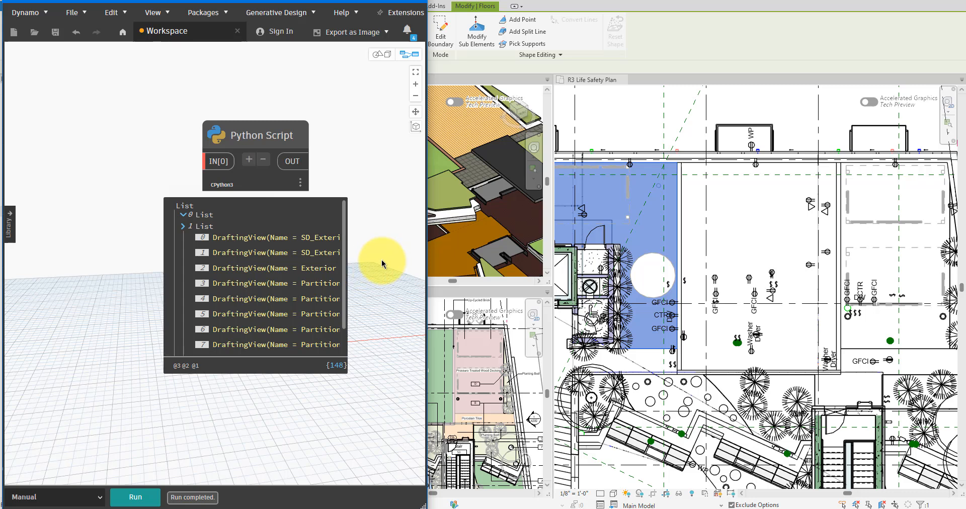
pyautogui.moveTo(382, 264)
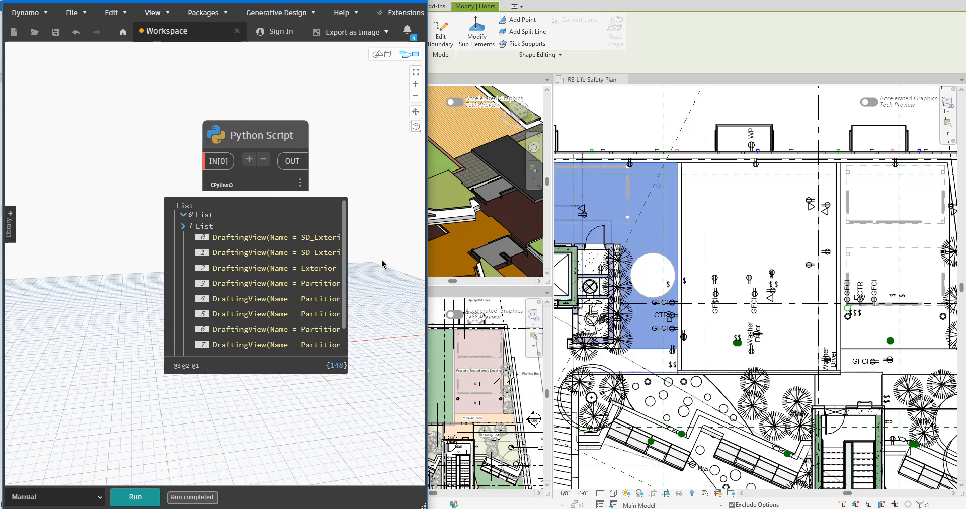